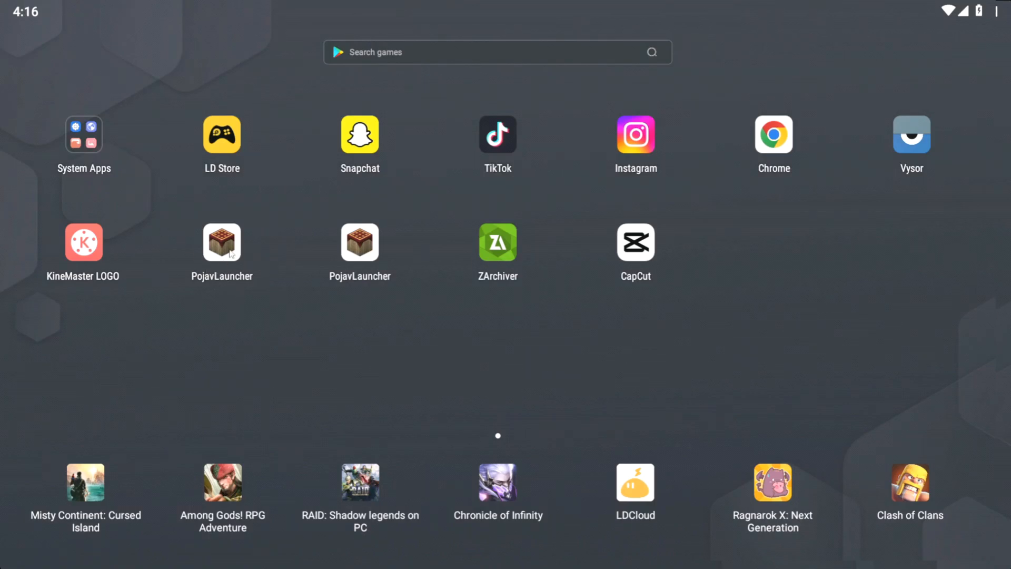
pyautogui.moveTo(97, 143)
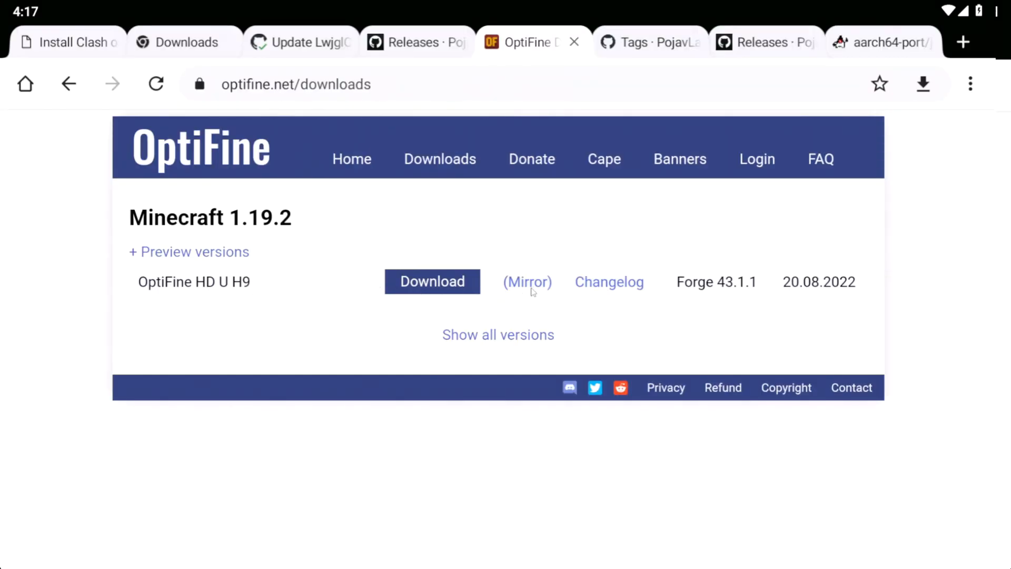
# Download the OptiFine HD U H9 installer jar for Minecraft 1.19.2.
pyautogui.click(433, 282)
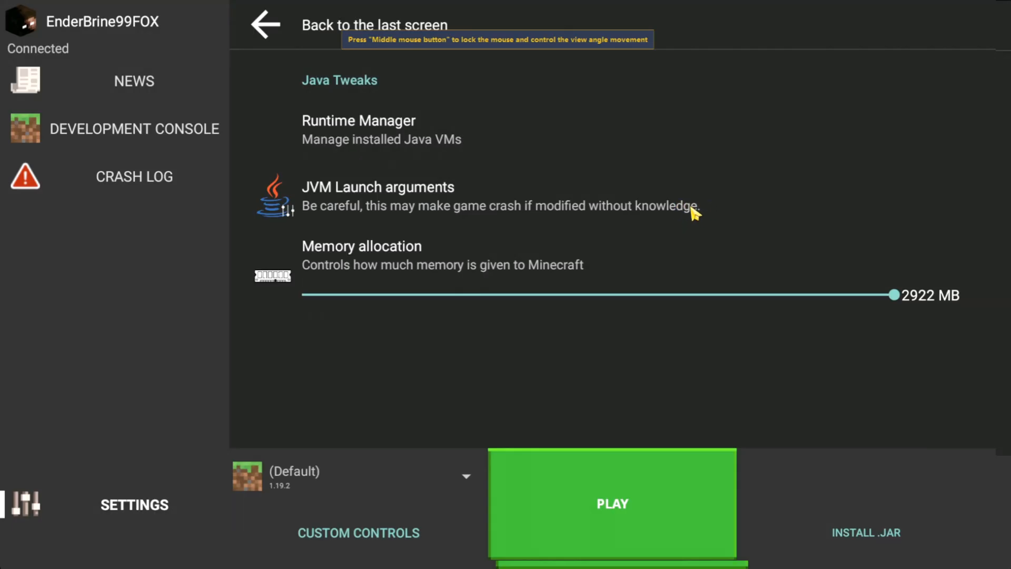
pyautogui.moveTo(606, 238)
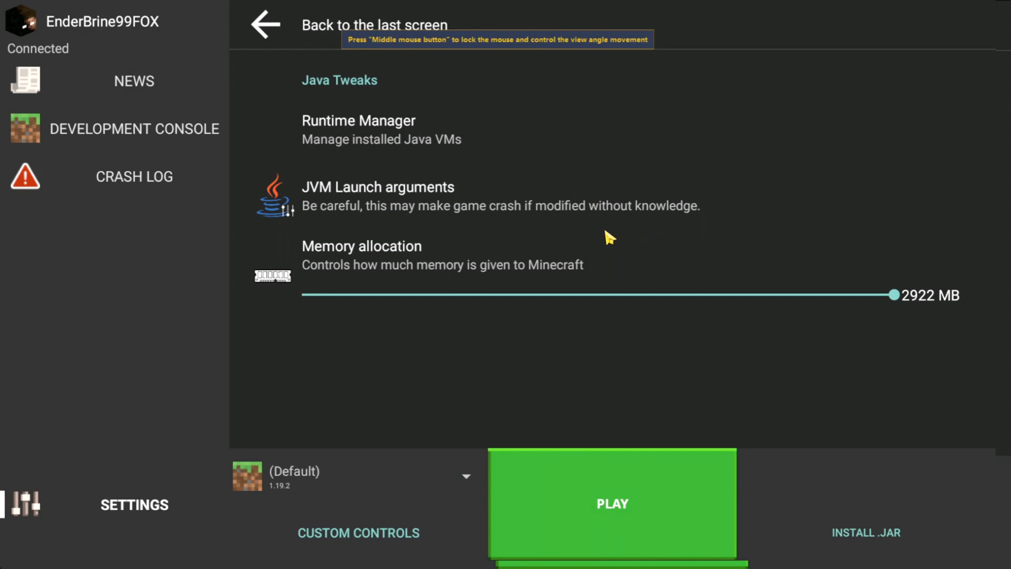
# Run the OptiFine jar via Install .jar and install HD Ultra H9 into the game folder.
pyautogui.click(611, 503)
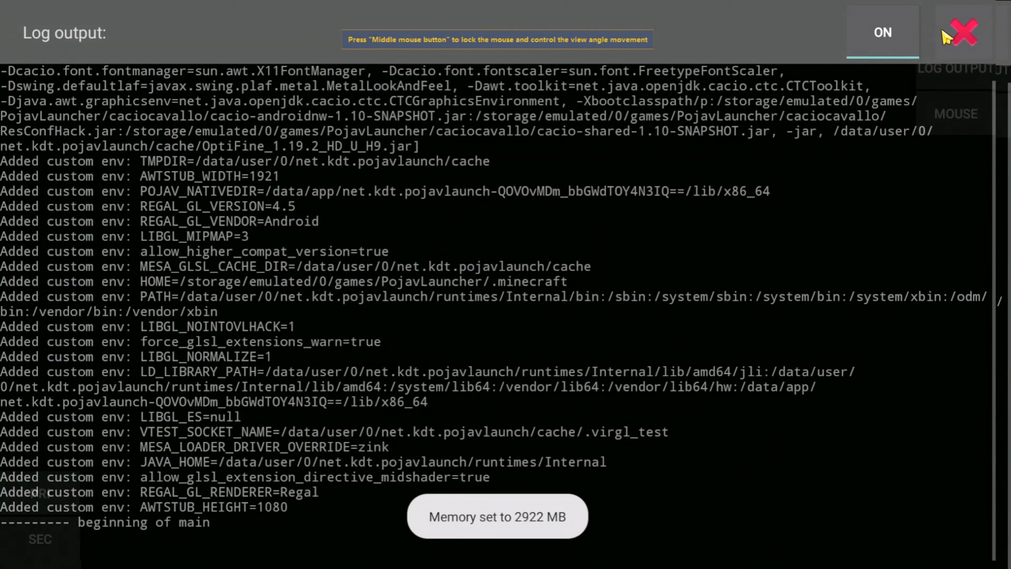
pyautogui.click(965, 30)
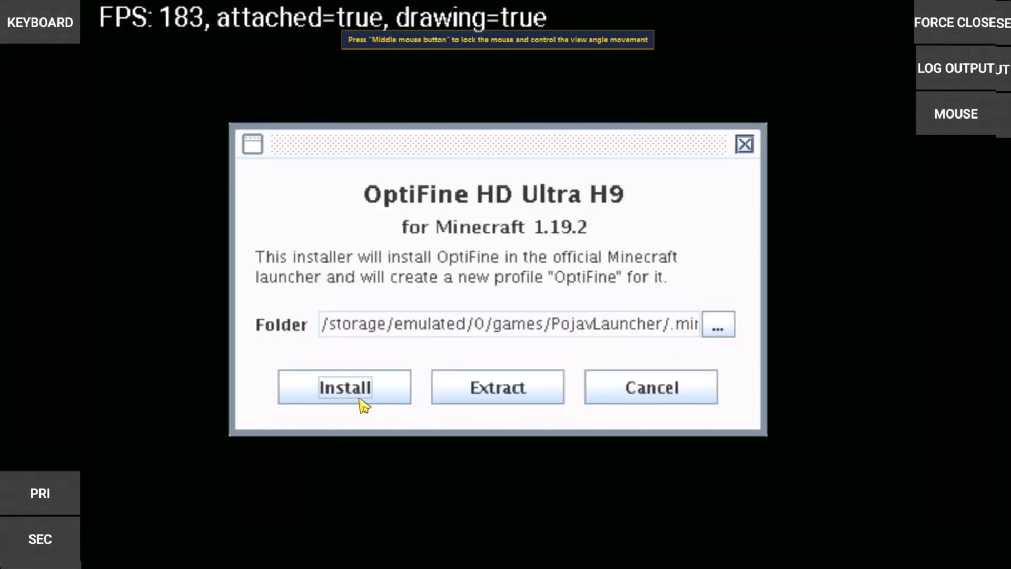
pyautogui.moveTo(960, 105)
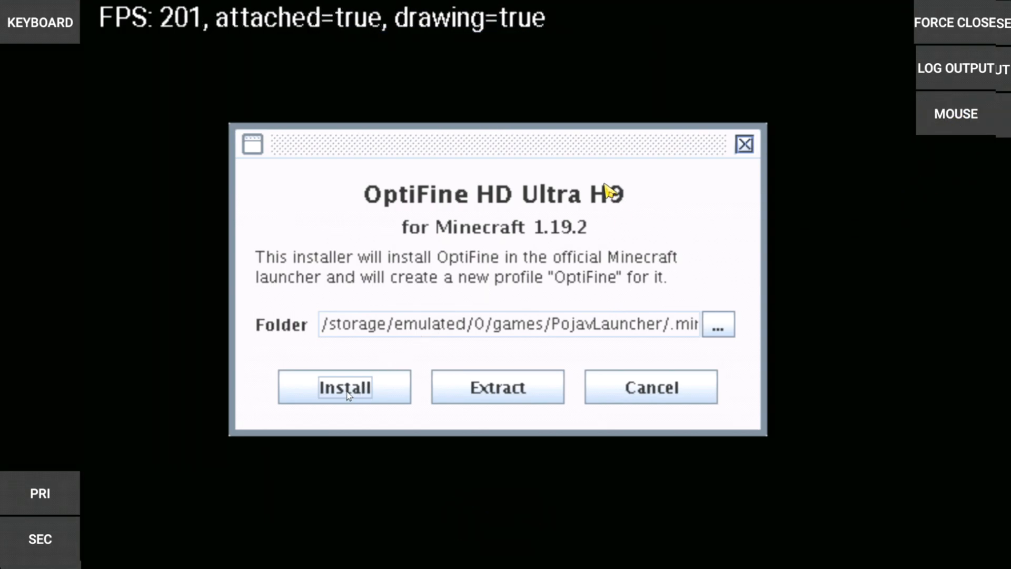
pyautogui.click(344, 387)
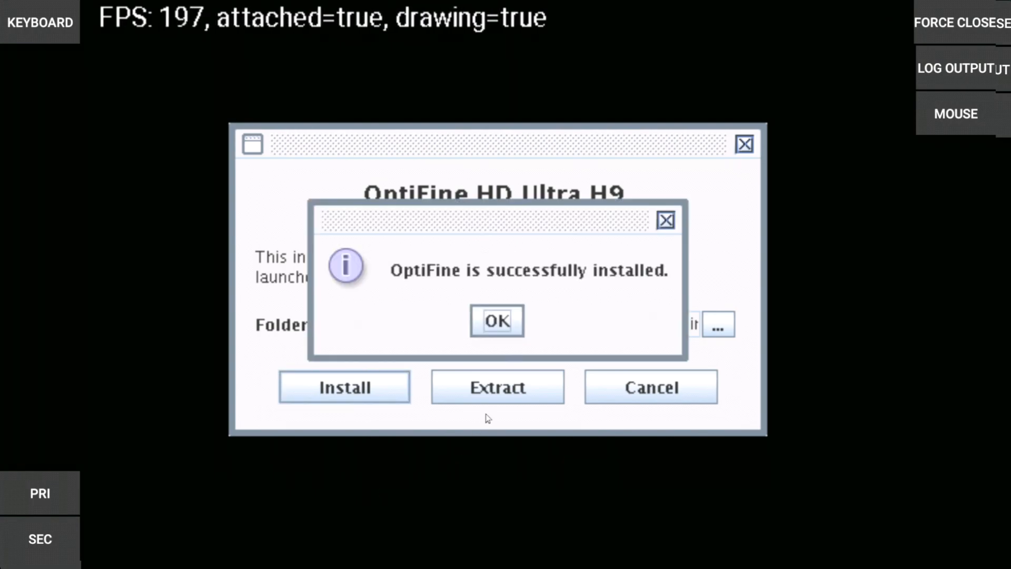
pyautogui.click(498, 321)
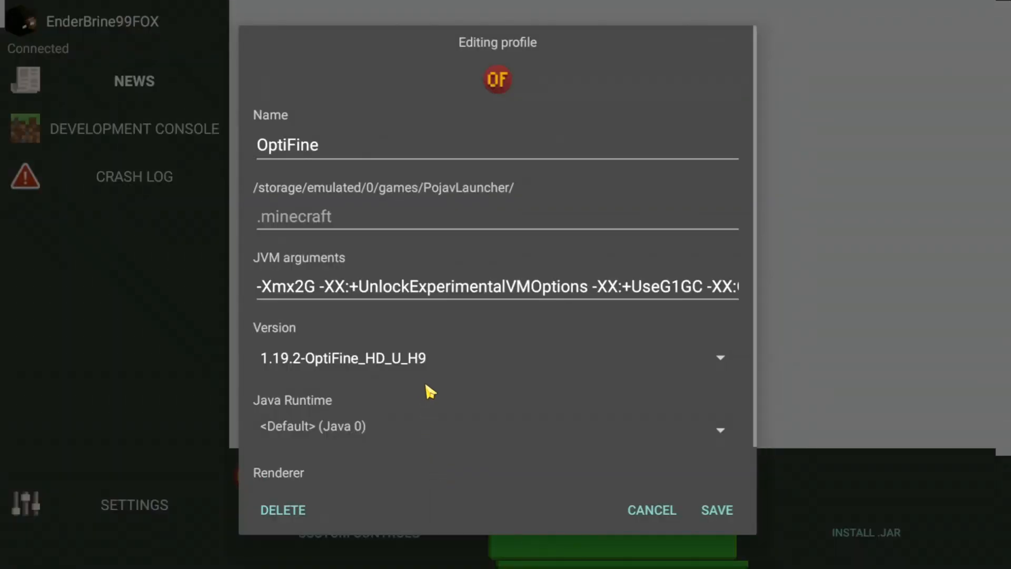
# Save the OptiFine profile with version 1.19.2-OptiFine_HD_U_H9, jre17 runtime and holy gl4es renderer.
pyautogui.scroll(-3)
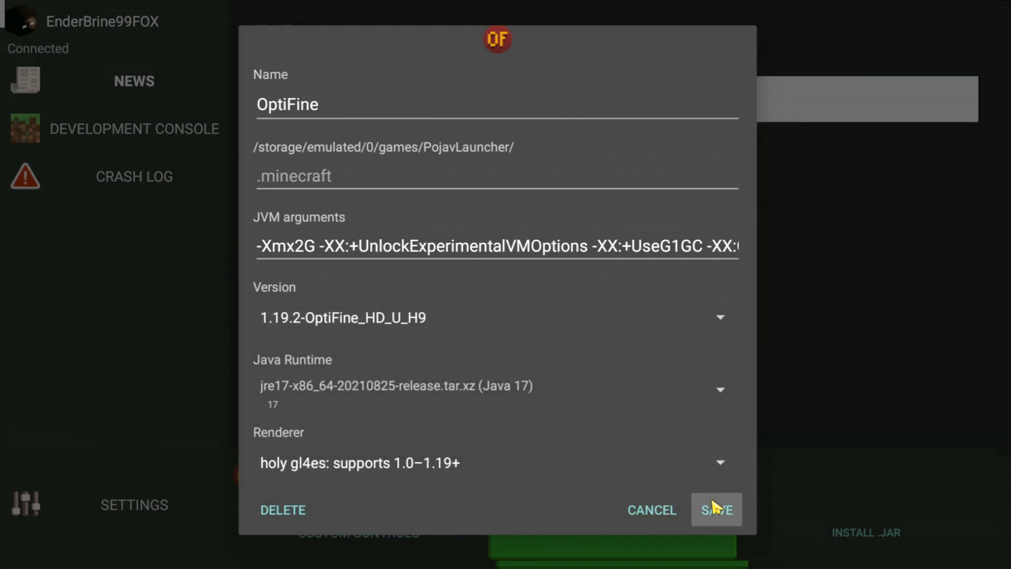
pyautogui.click(716, 510)
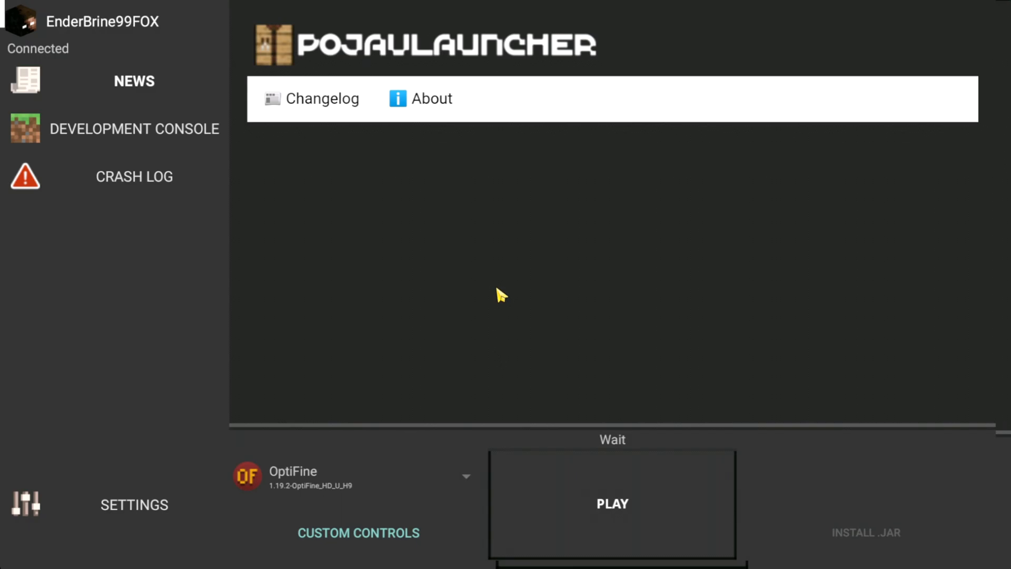
# Launch Minecraft 1.19.2, check Options, and enter a world with OptiFine_1.19.2_HD_U_H9 loaded.
pyautogui.click(613, 503)
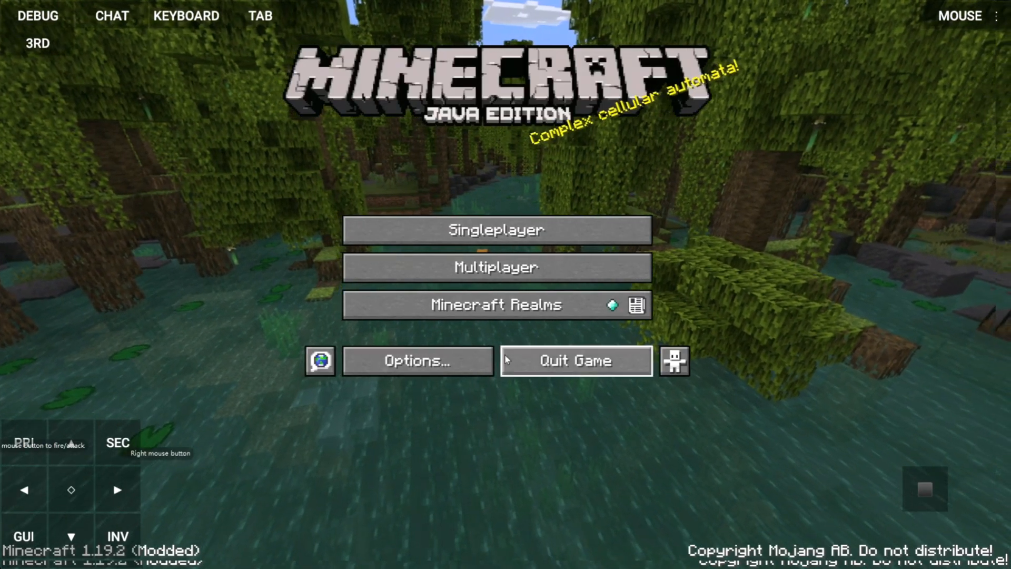
pyautogui.click(417, 360)
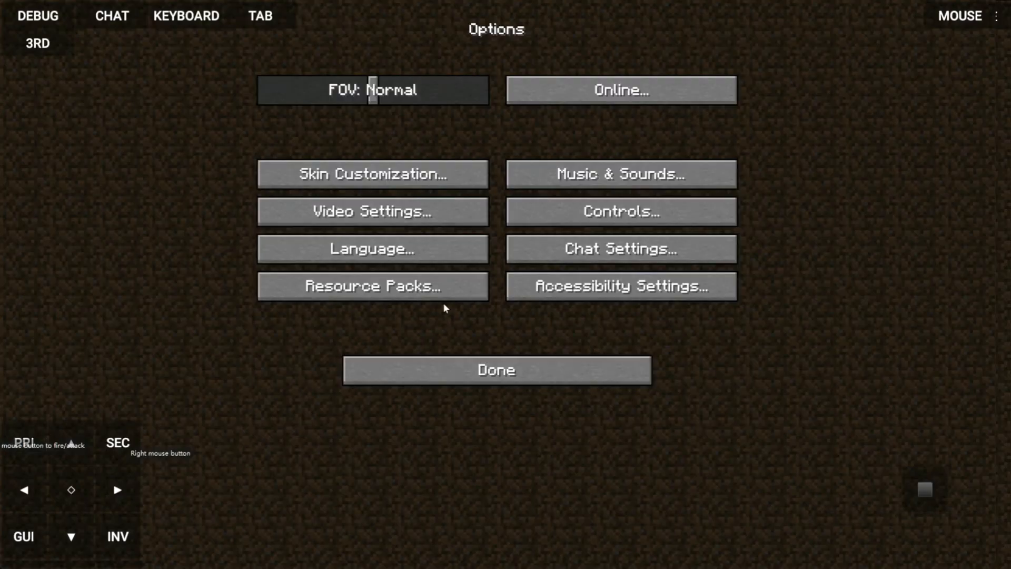
pyautogui.click(496, 370)
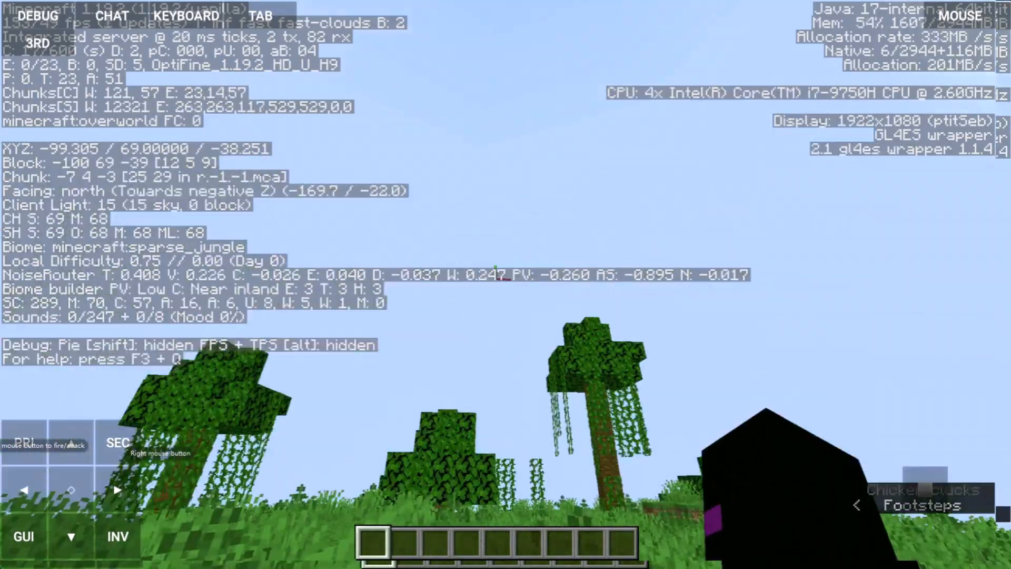